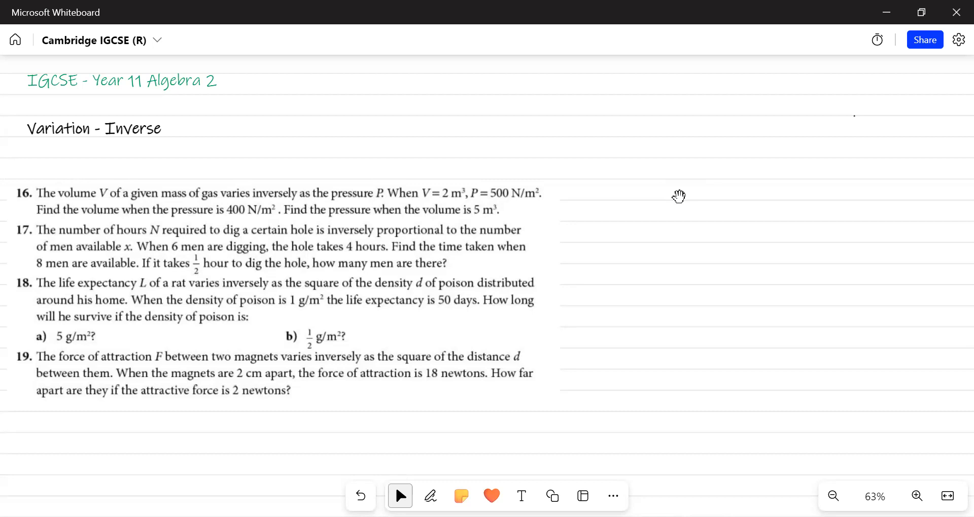
Switch to the black pen, erasing the stray circle scribble near the top.
left_click(431, 496)
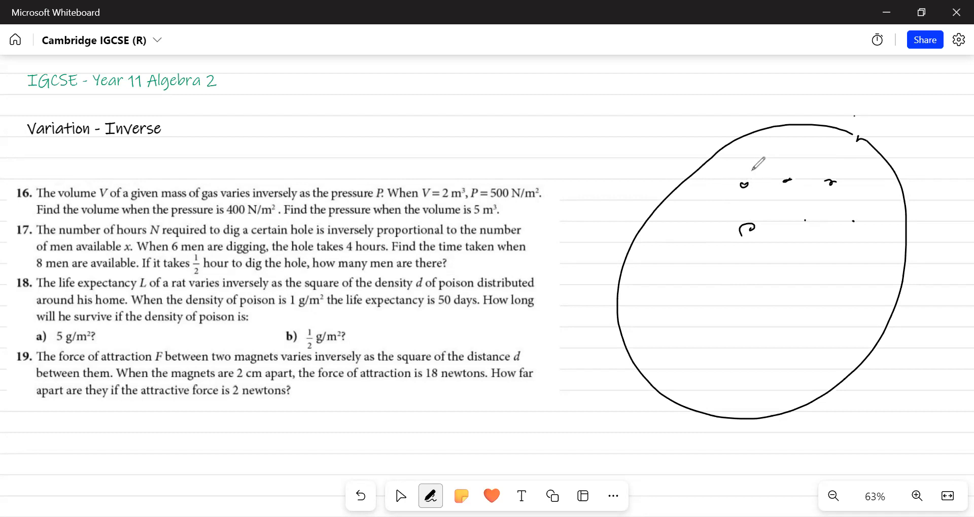
left_click_drag(758, 155, 749, 199)
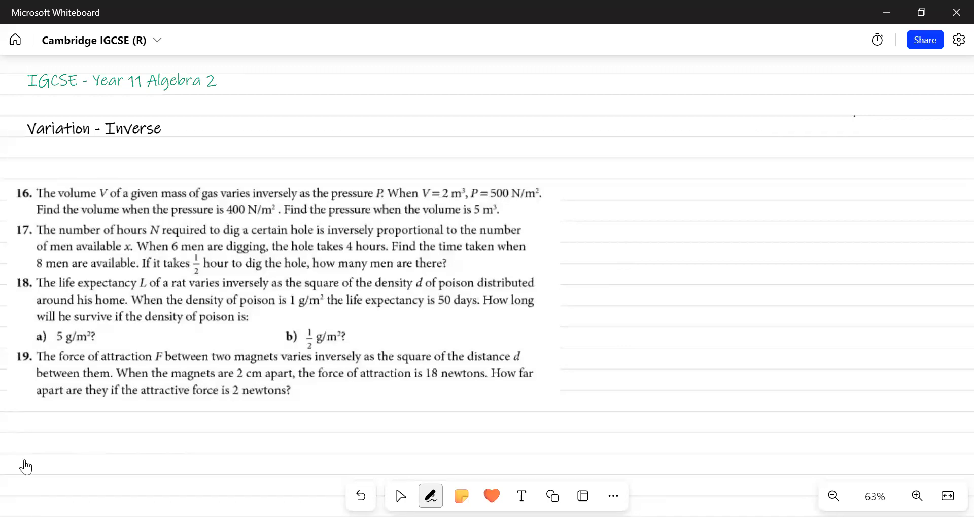
left_click(430, 496)
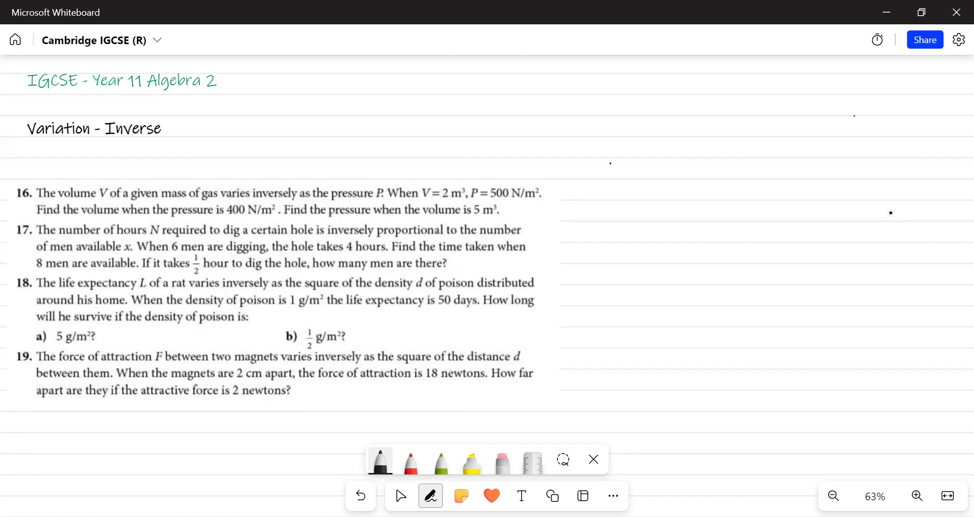
Handwrite V ∝ 1/P and the given volume V = 2 m³ beside question 16.
left_click_drag(615, 117, 659, 115)
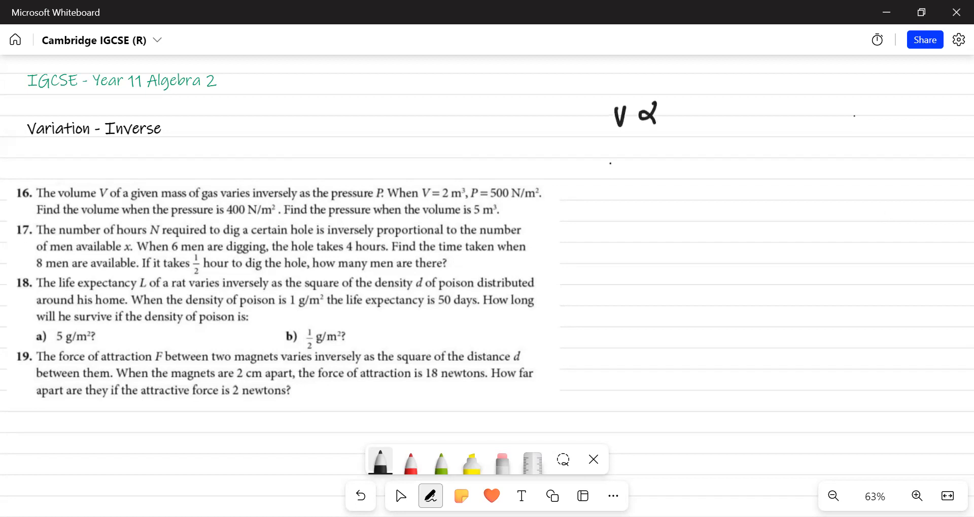
left_click_drag(673, 105, 673, 155)
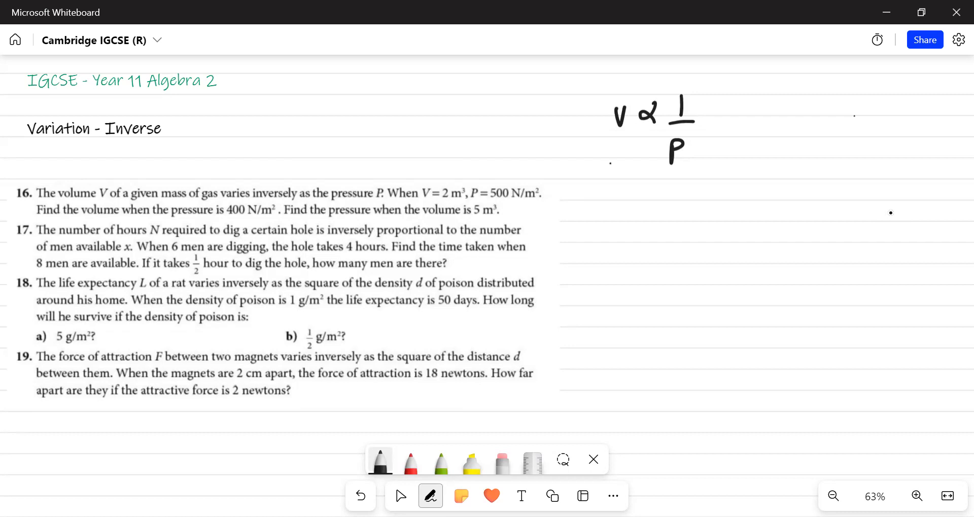
left_click_drag(596, 198, 619, 198)
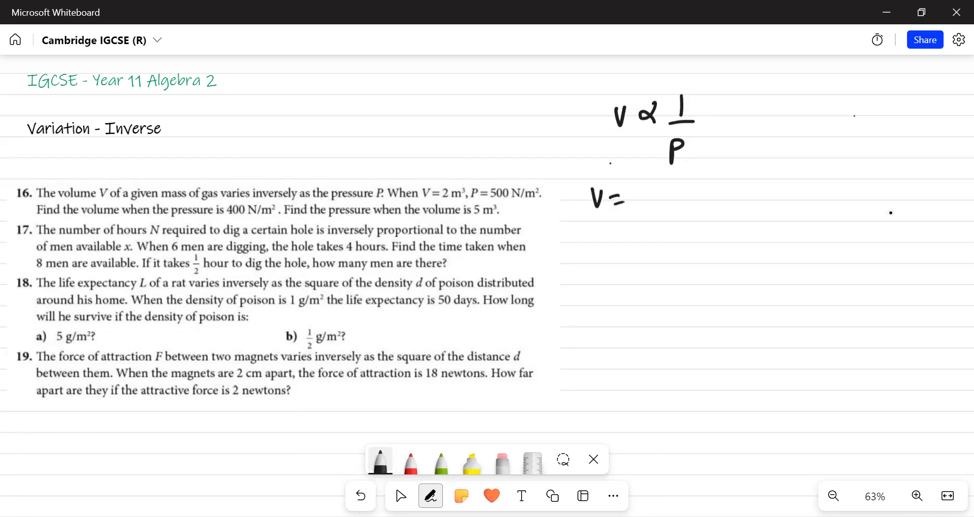
left_click_drag(641, 196, 687, 196)
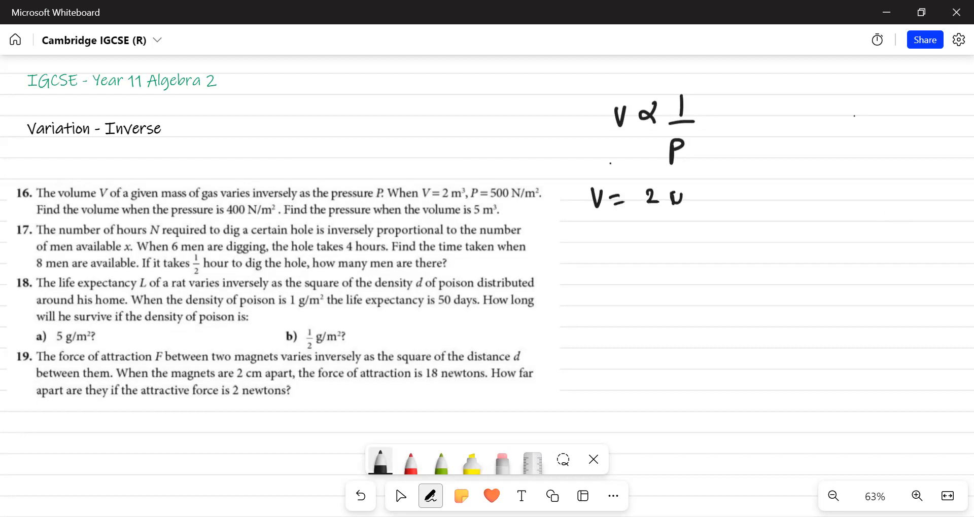
left_click_drag(667, 193, 714, 173)
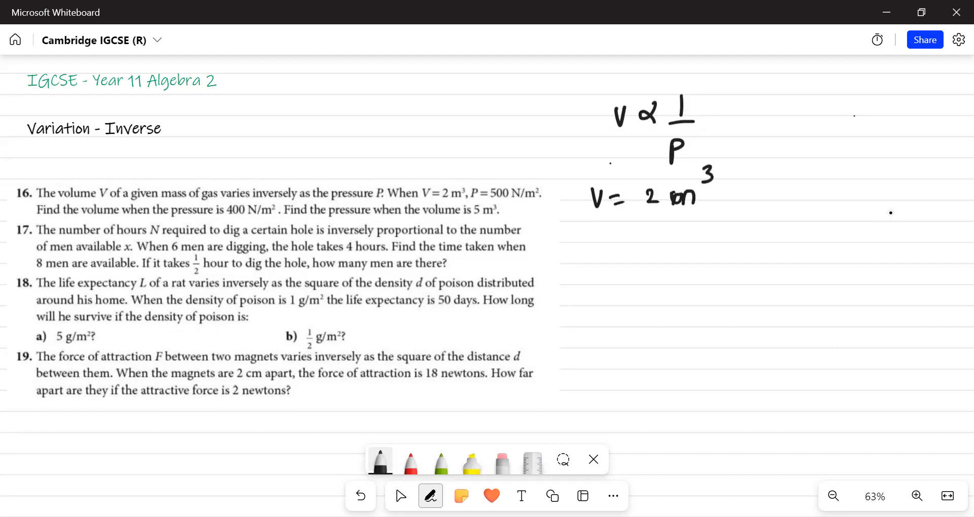
Add the given pressure P = 500 N/m² and start the second V line.
left_click_drag(746, 190, 782, 190)
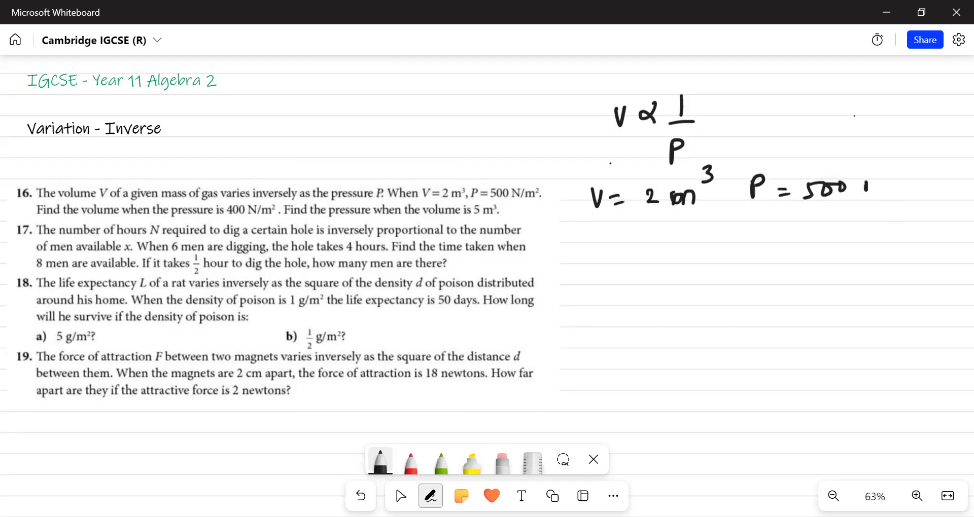
left_click_drag(869, 186, 926, 186)
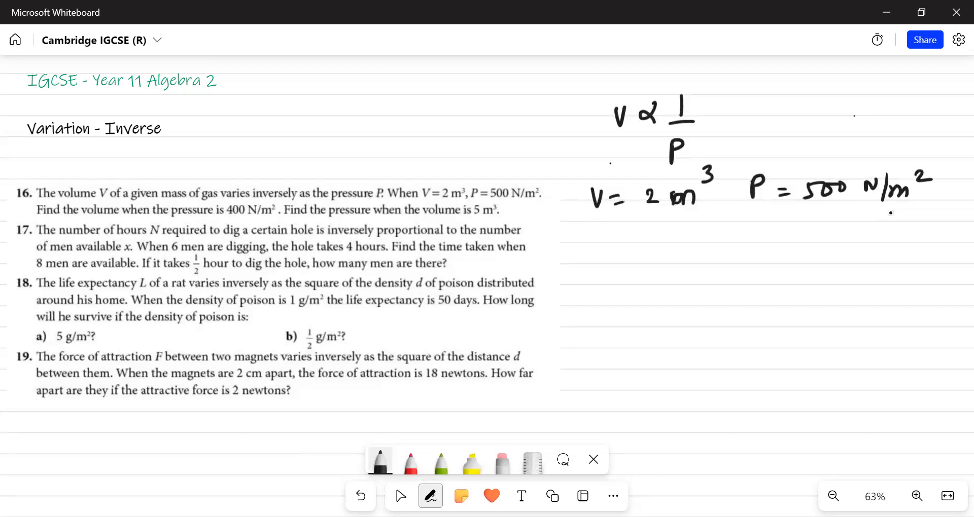
left_click_drag(597, 242, 627, 241)
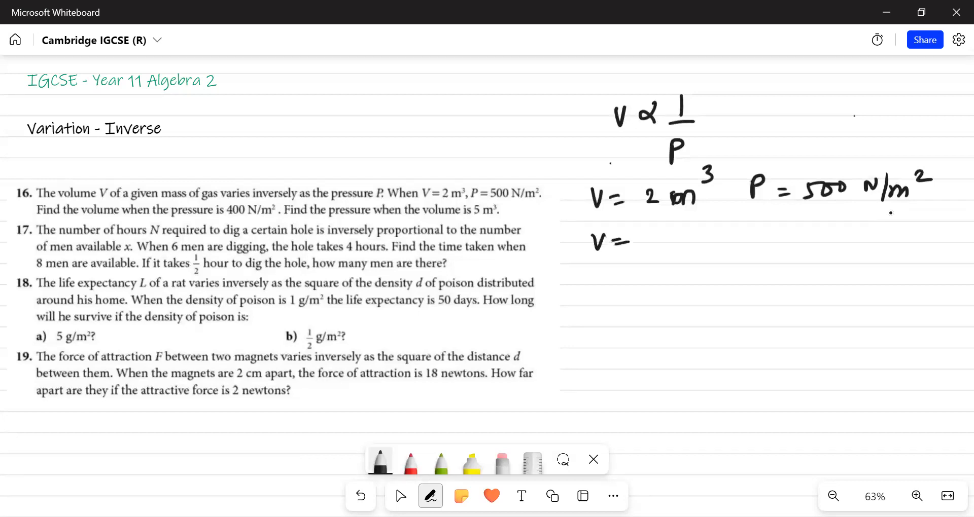
Note V = ? at P = 400 N/m² and rewrite V ∝ 1/P as V = k/P.
left_click_drag(633, 236, 655, 249)
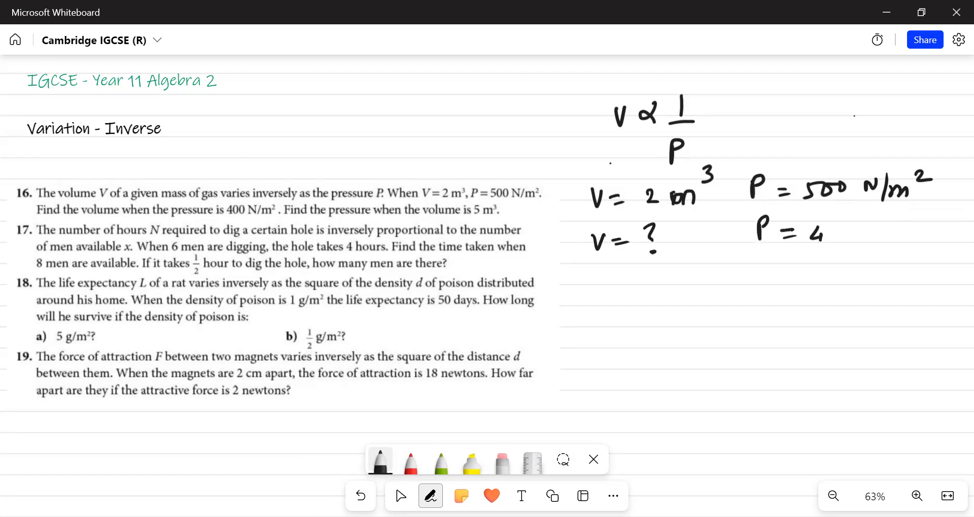
type("400 N/m2")
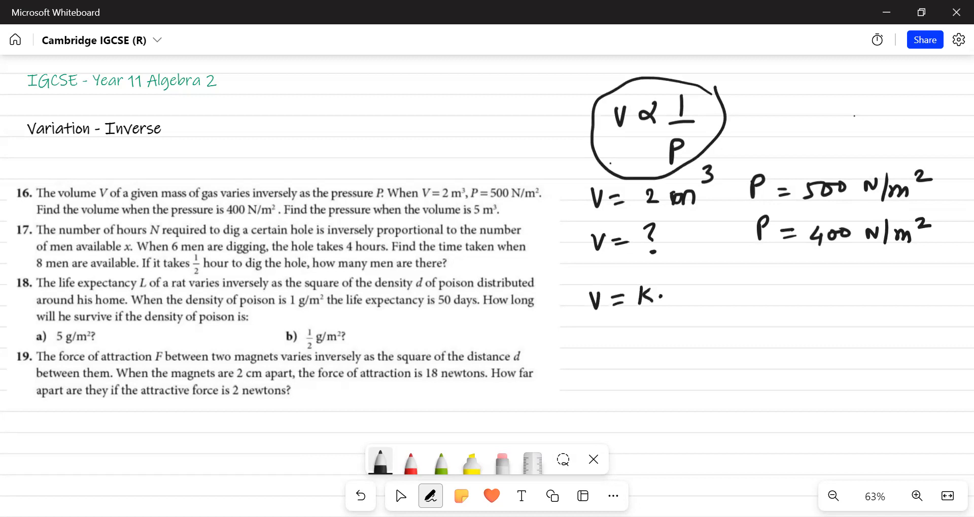
left_click_drag(671, 295, 690, 310)
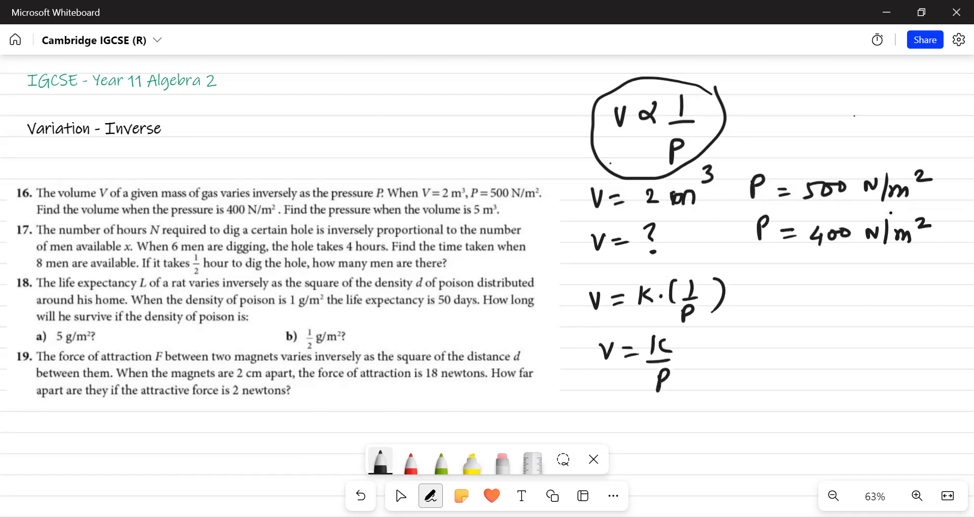
Box the formula k = V·P and substitute 2 × 500 to get k = 1000.
left_click_drag(607, 407, 630, 407)
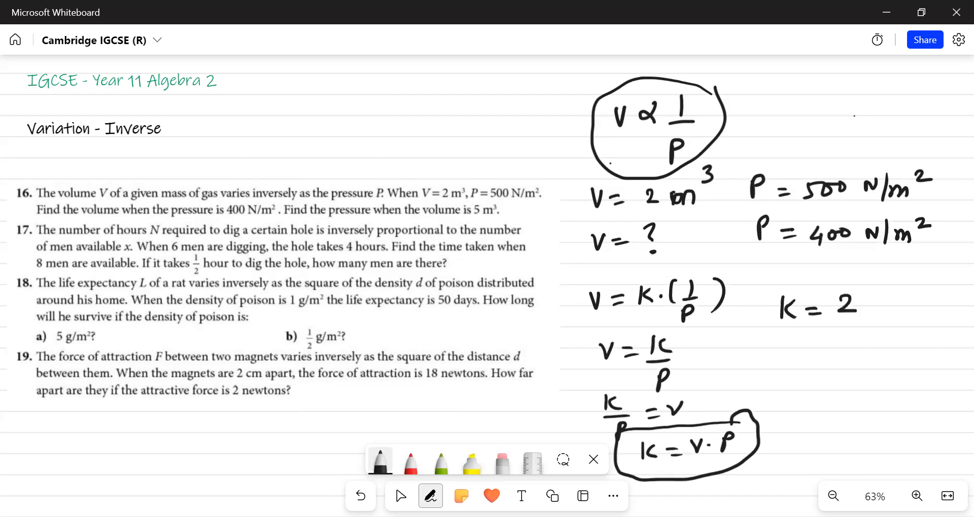
left_click_drag(863, 305, 907, 305)
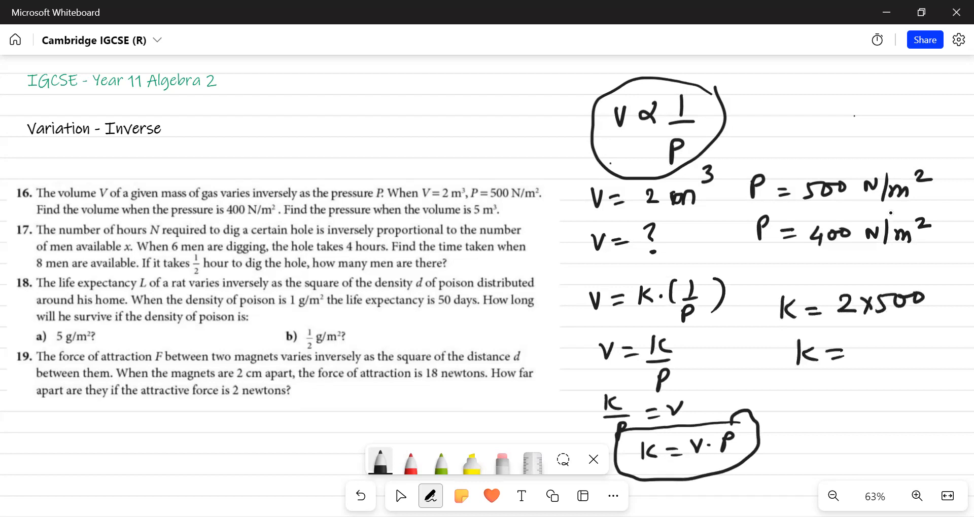
type("1000")
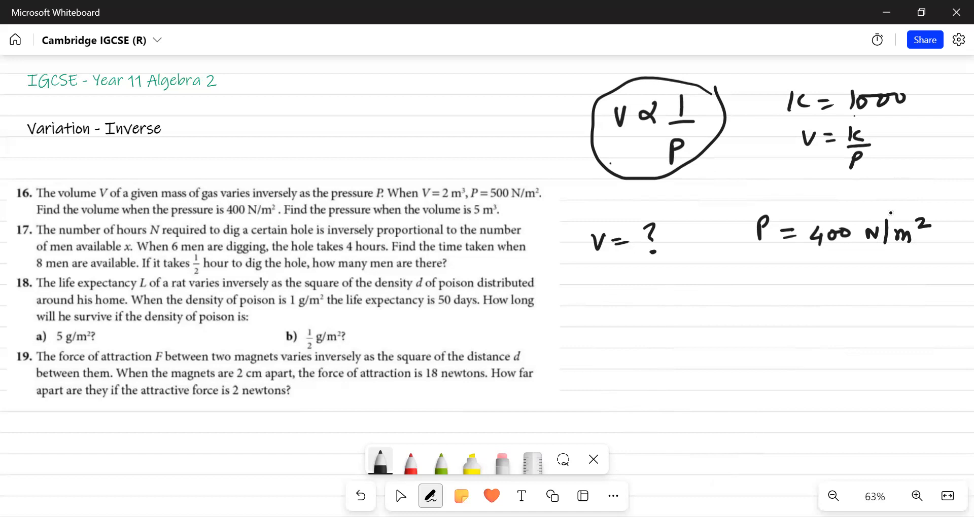
Write V = k/P = 1000/400 for the unknown volume, giving 2.
left_click_drag(611, 295, 683, 296)
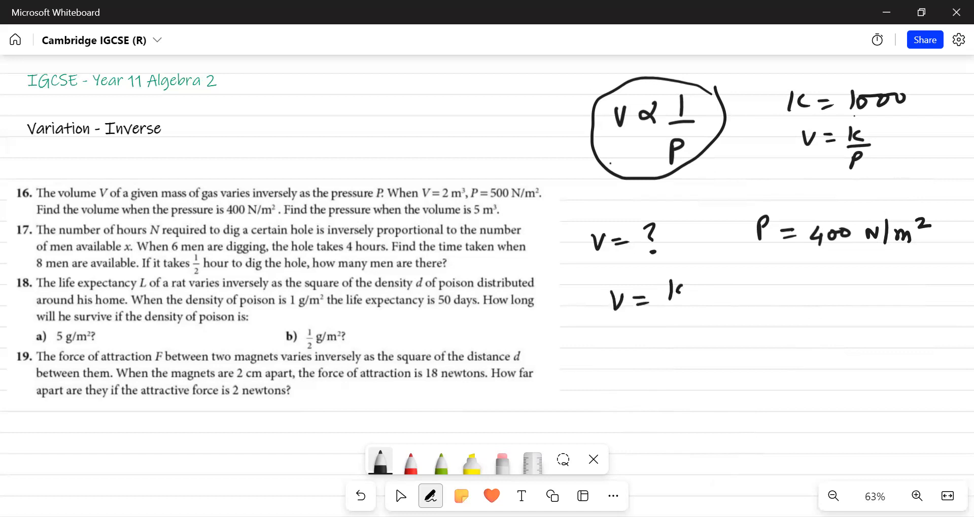
left_click_drag(677, 295, 680, 339)
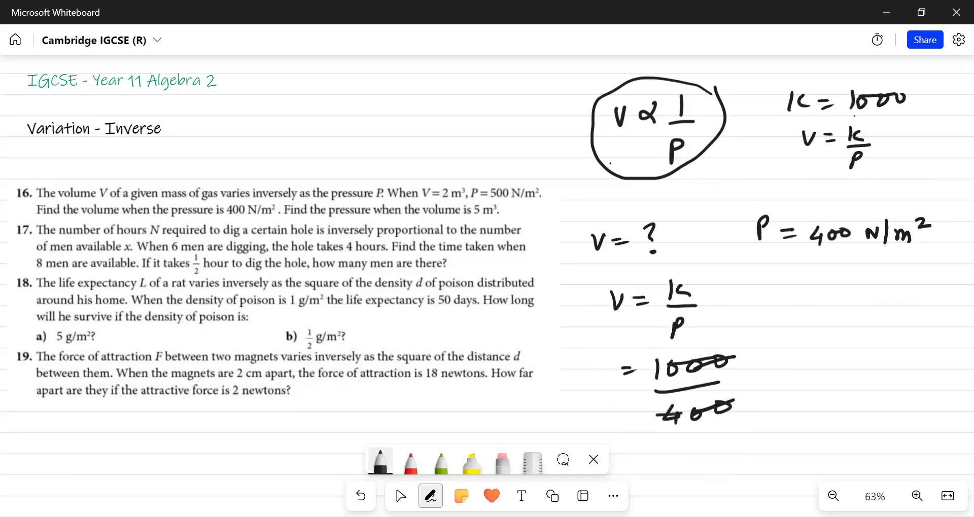
type("2")
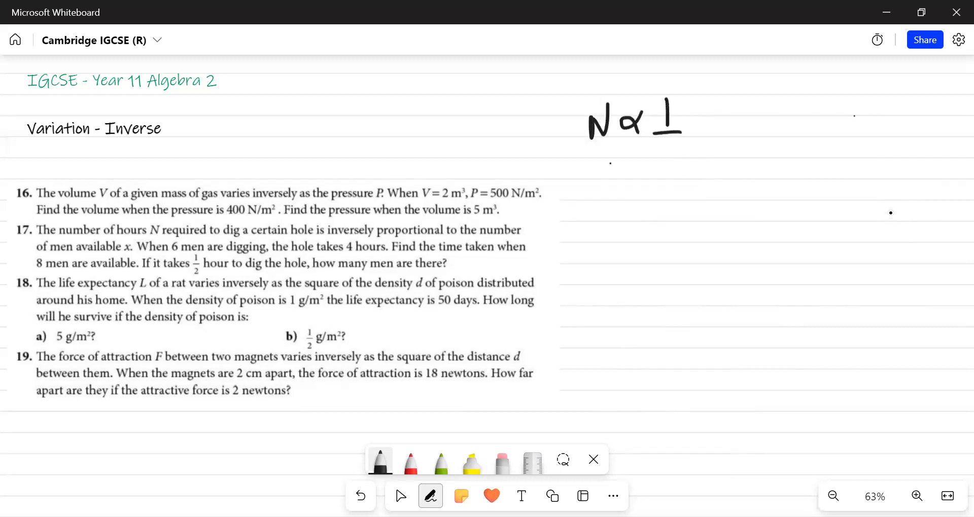
Write N ∝ 1/x with x = 6 men, N = 4 hr and question 17's other given cases.
left_click_drag(661, 149, 677, 161)
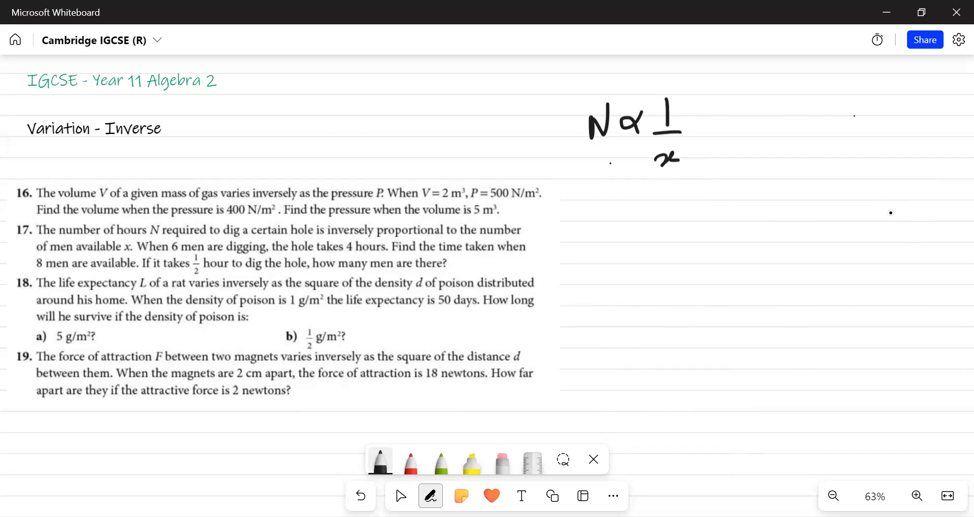
left_click_drag(596, 196, 609, 193)
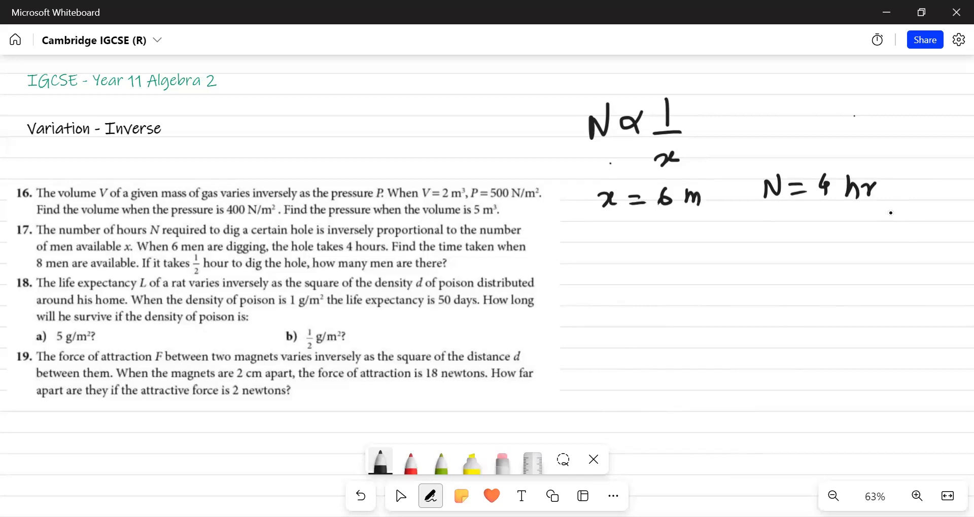
type("en")
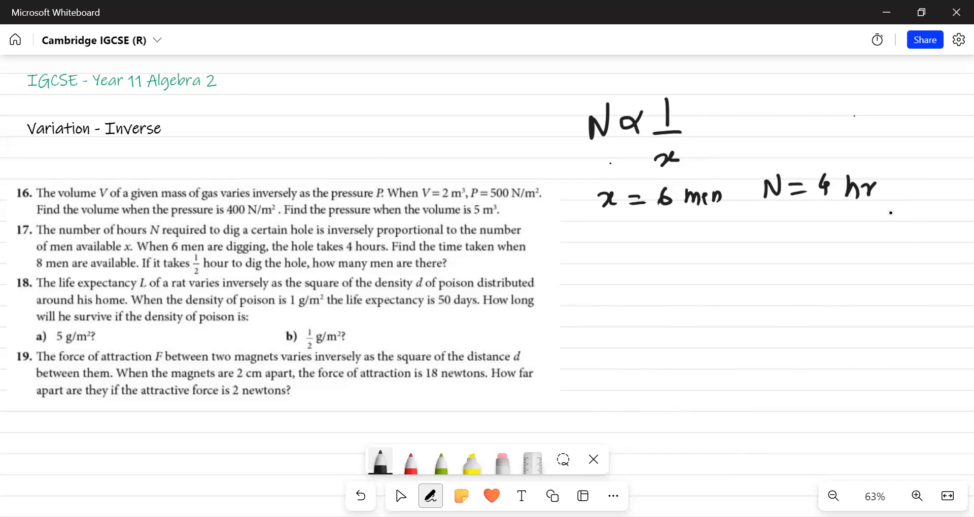
left_click_drag(612, 239, 618, 251)
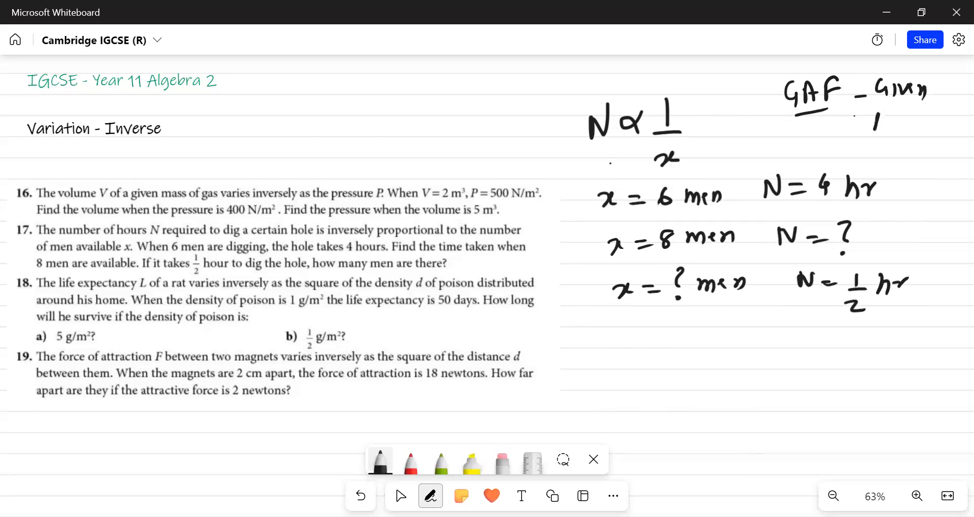
Spell out the GAF note as Given, Asked, Formula.
left_click_drag(876, 118, 925, 124)
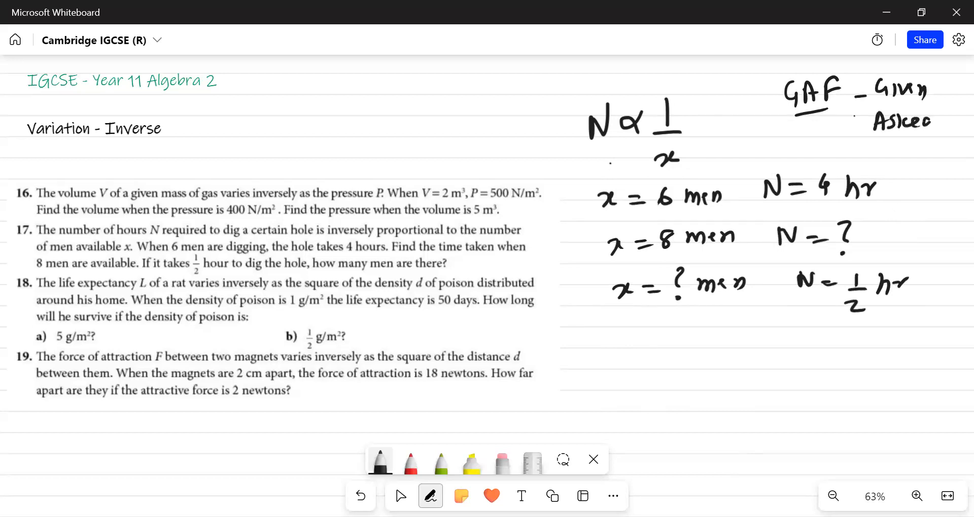
type("For")
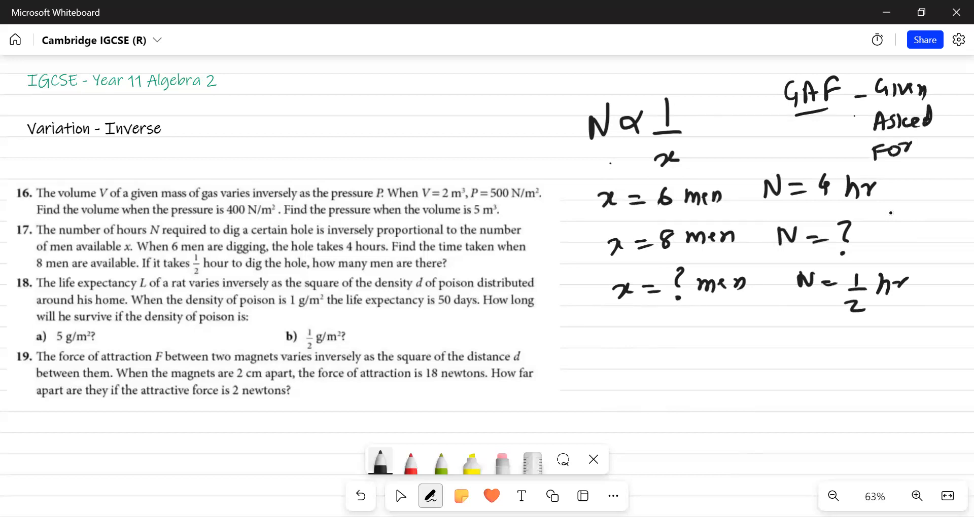
type("Formula")
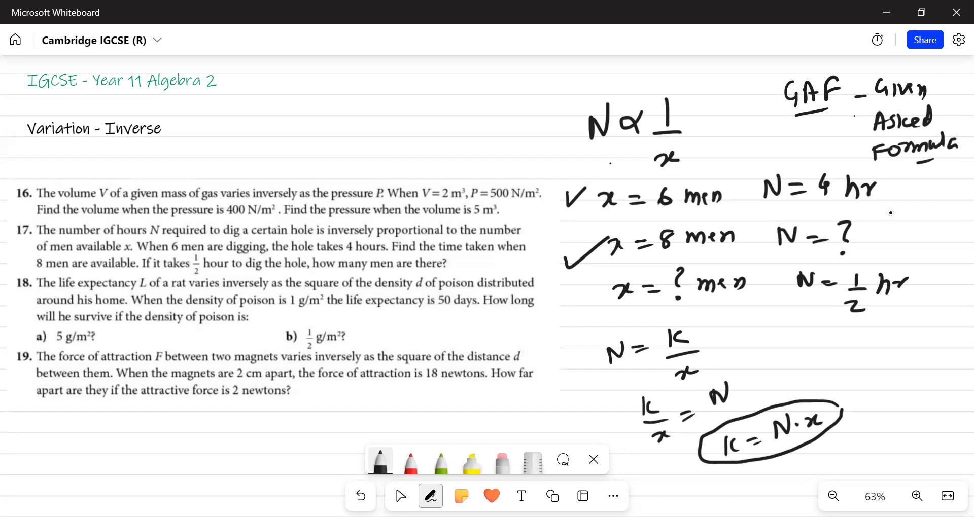
mouse_move(895, 222)
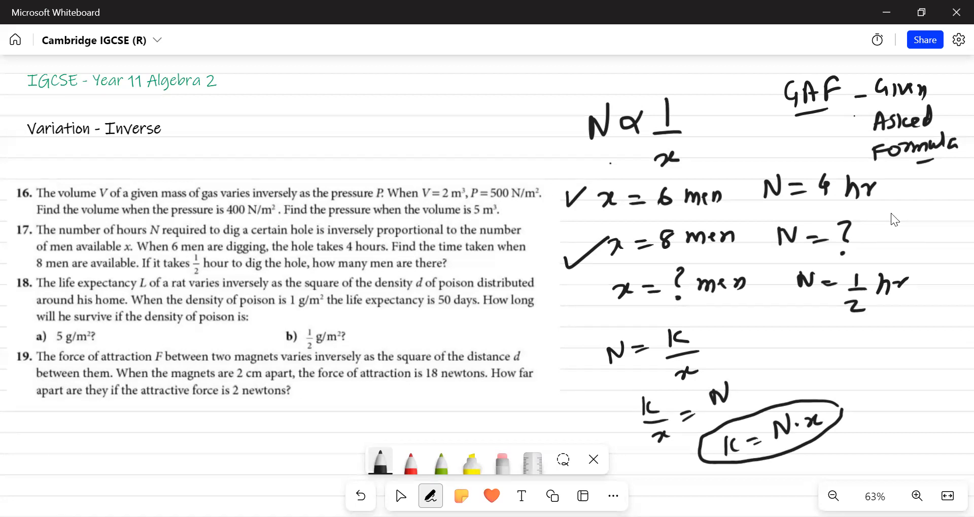